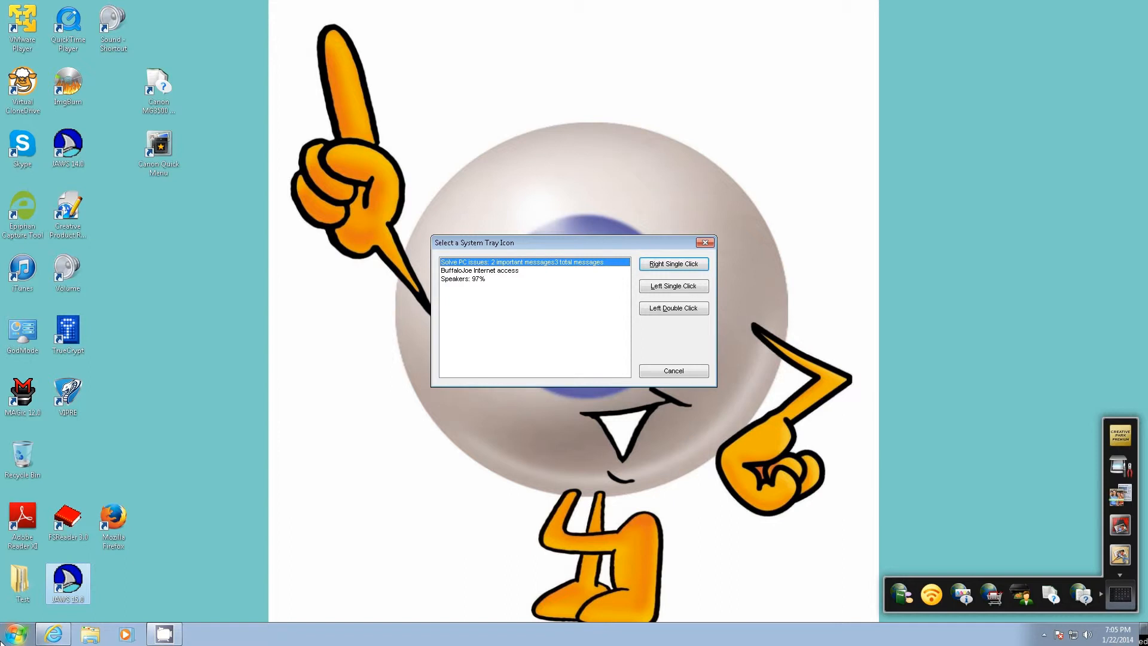
Review the three-entry Select a System Tray Icon list, highlight Speakers, then cancel out of it
{"action": "left_click", "coordinate": [479, 278]}
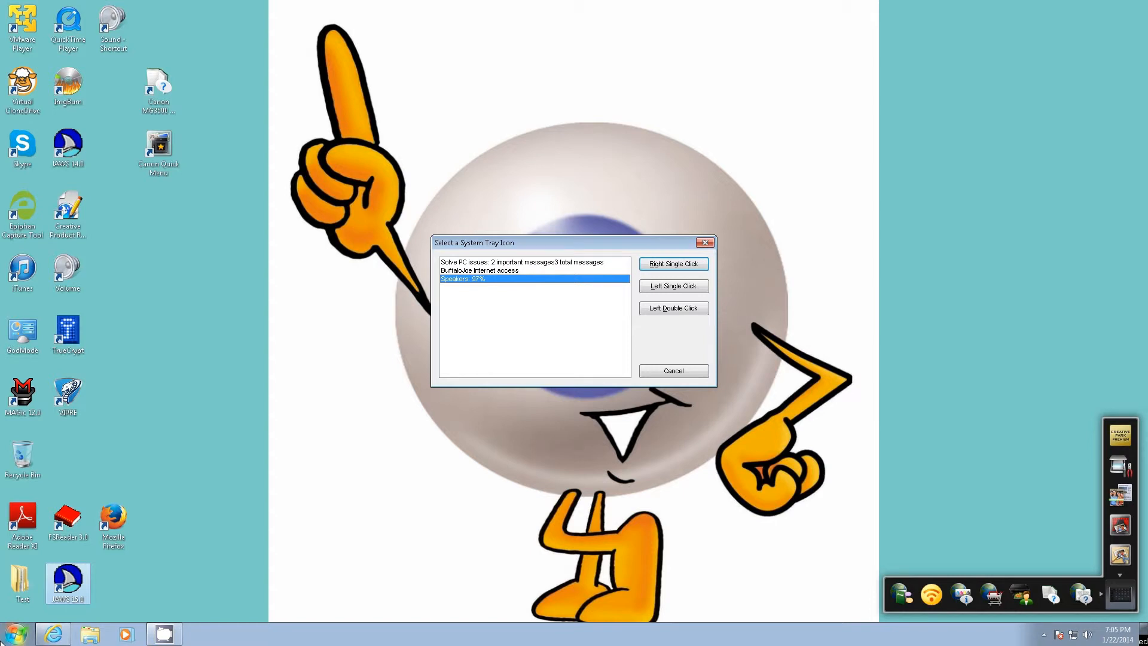
{"action": "left_click", "coordinate": [671, 370]}
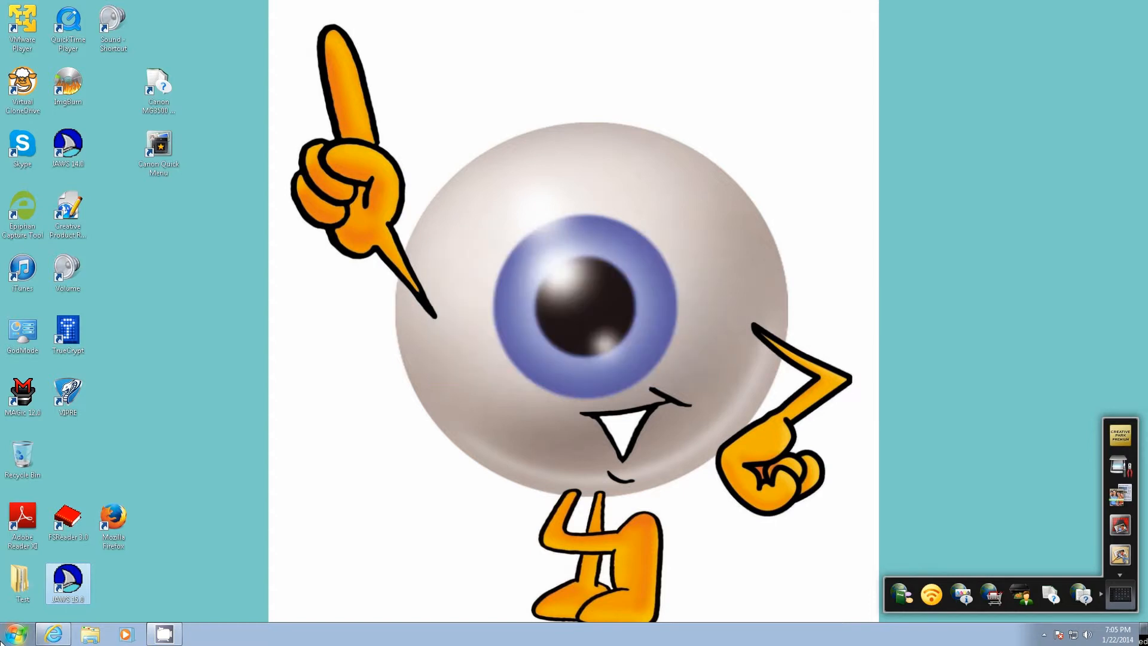
Expand the hidden tray icons overflow group and choose Customize to reach Notification Area Icons
{"action": "left_click", "coordinate": [1096, 594]}
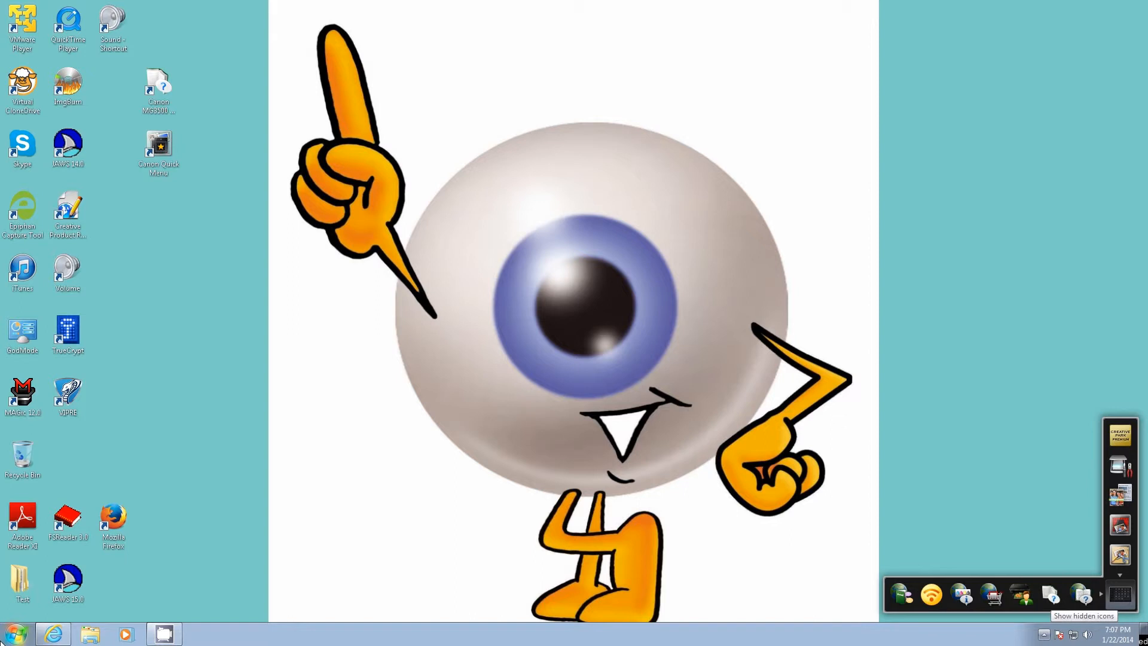
{"action": "left_click", "coordinate": [1101, 594]}
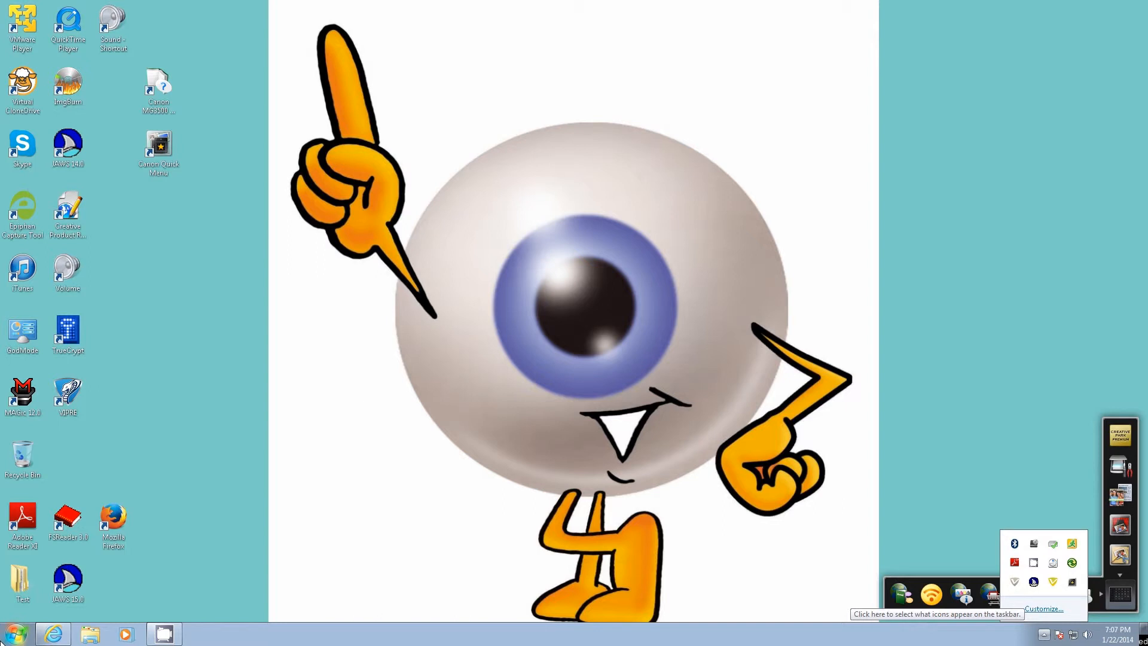
{"action": "left_click", "coordinate": [1043, 608]}
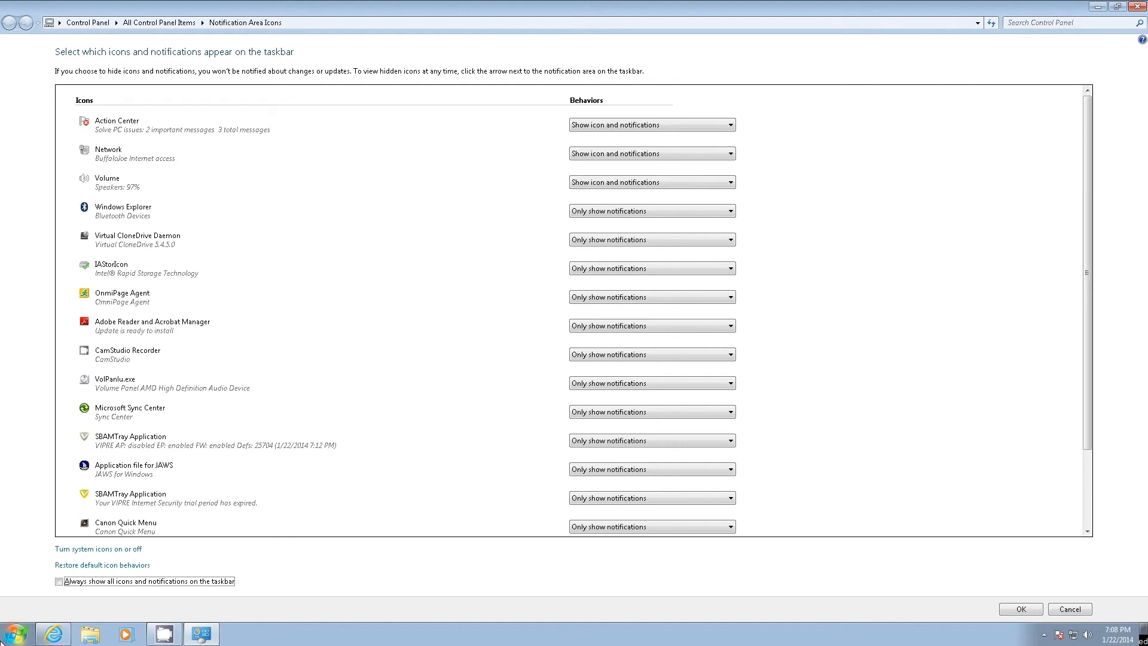
Enable 'Always show all icons and notifications on the taskbar' so every icon appears in the tray
{"action": "left_click", "coordinate": [59, 581]}
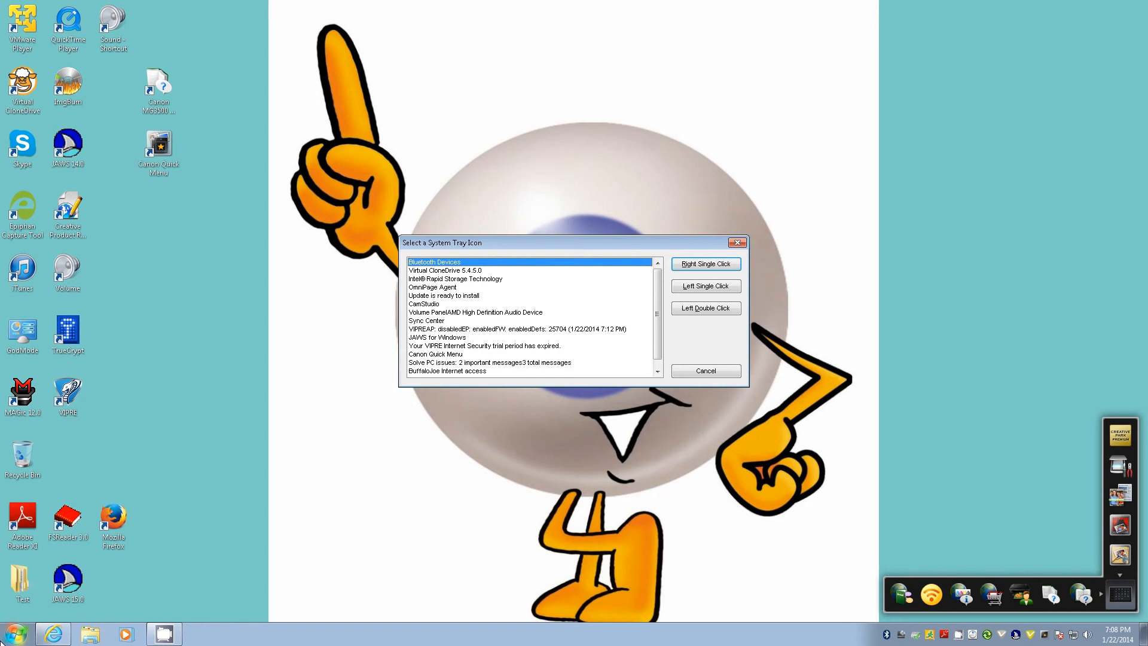
Cancel the Select a System Tray Icon list after confirming it now holds fifteen entries
{"action": "left_click", "coordinate": [704, 370]}
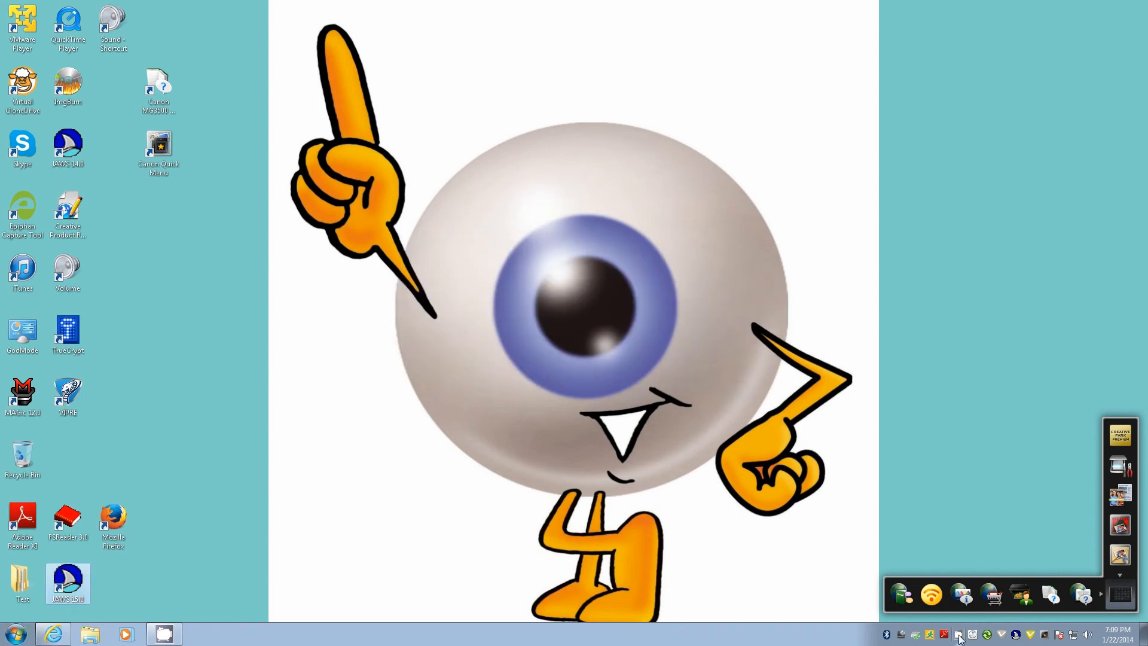